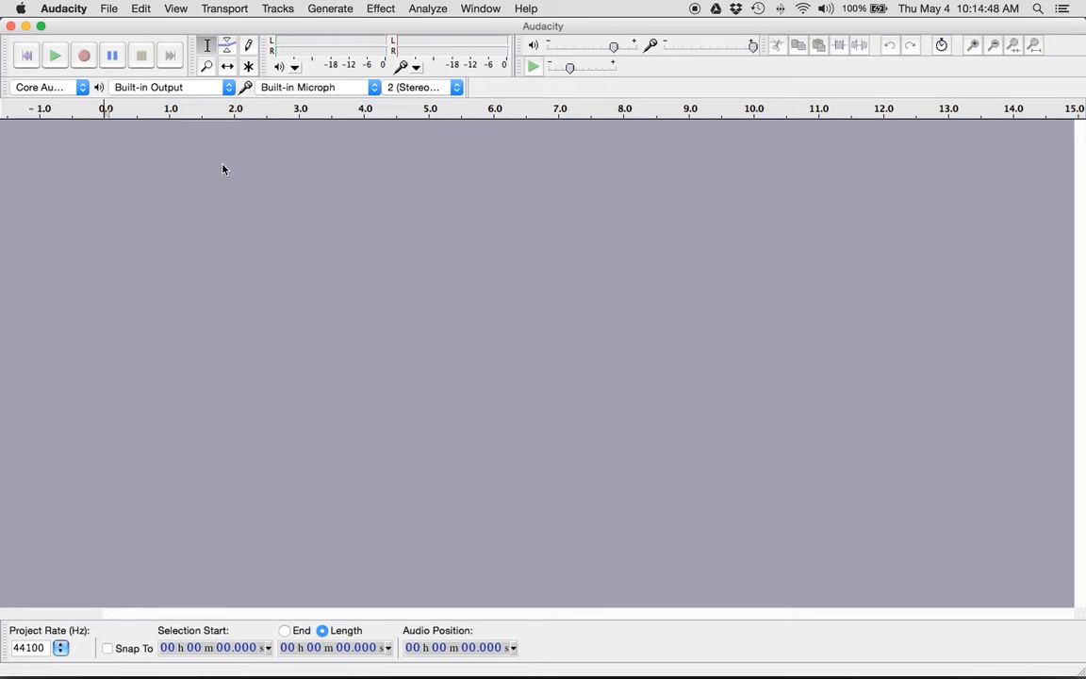
mouse_move(209, 155)
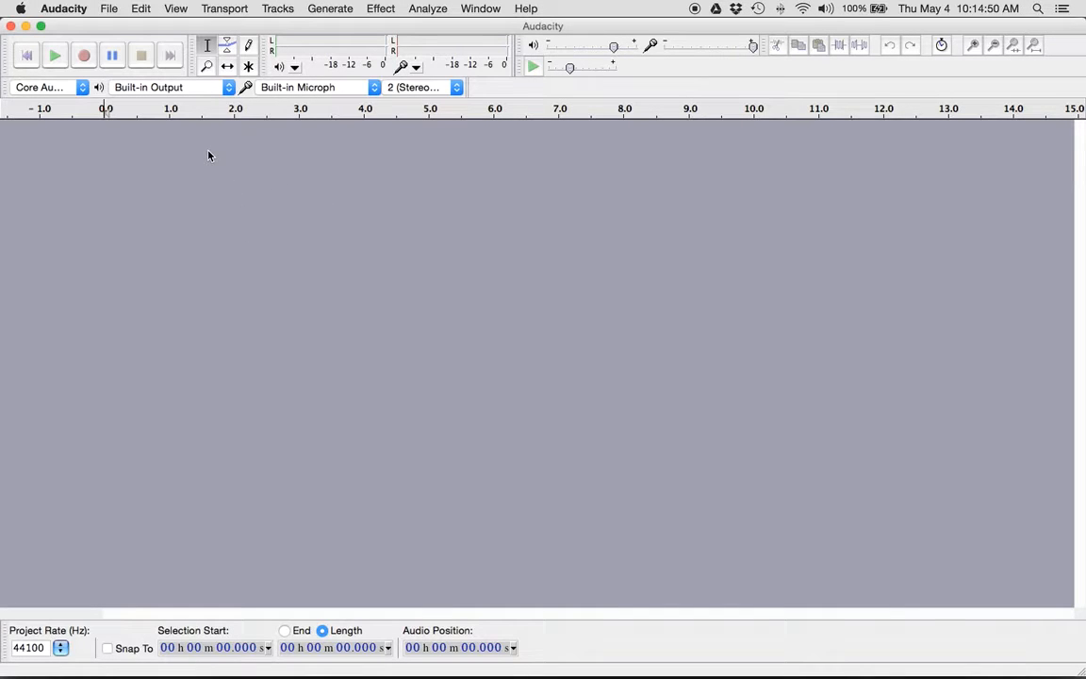
mouse_move(196, 171)
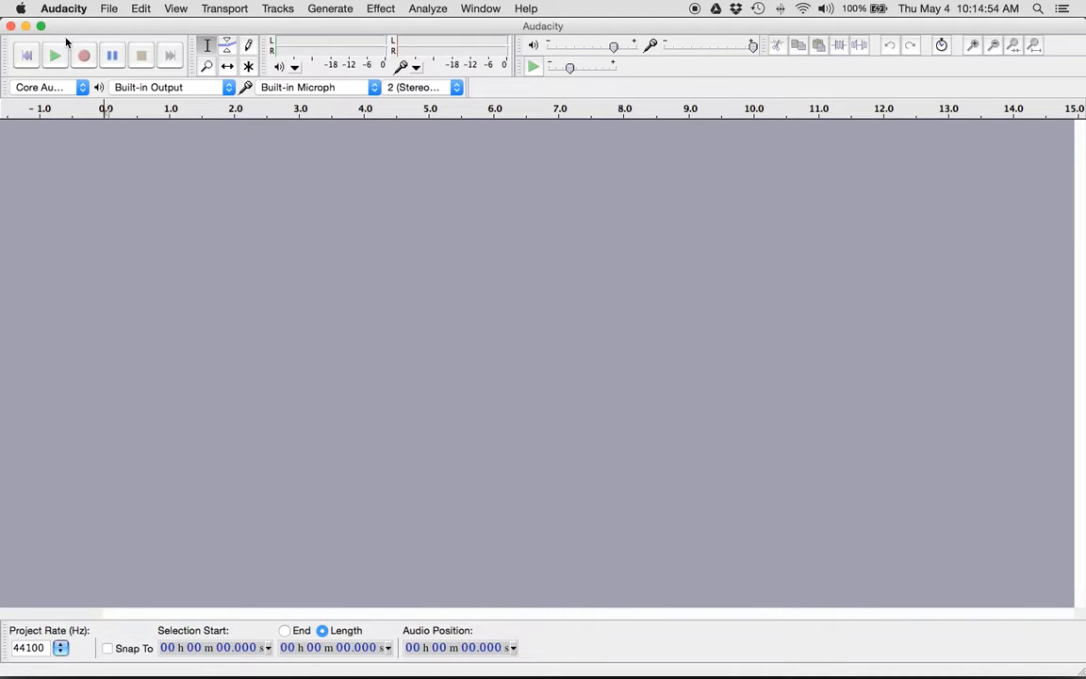
mouse_move(132, 38)
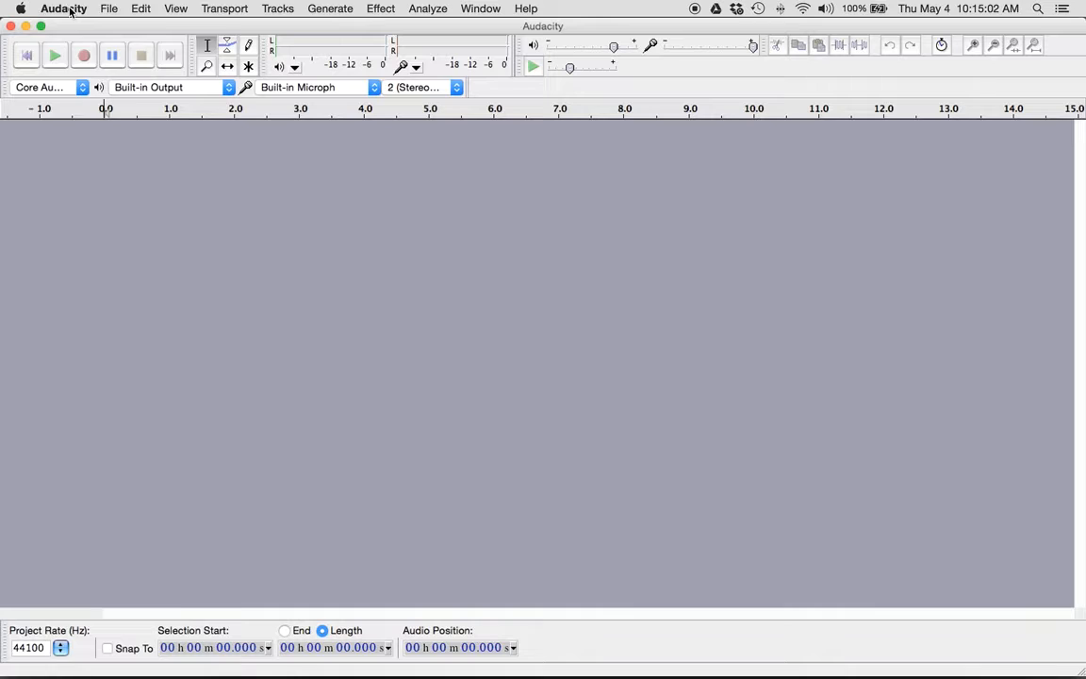
mouse_move(264, 218)
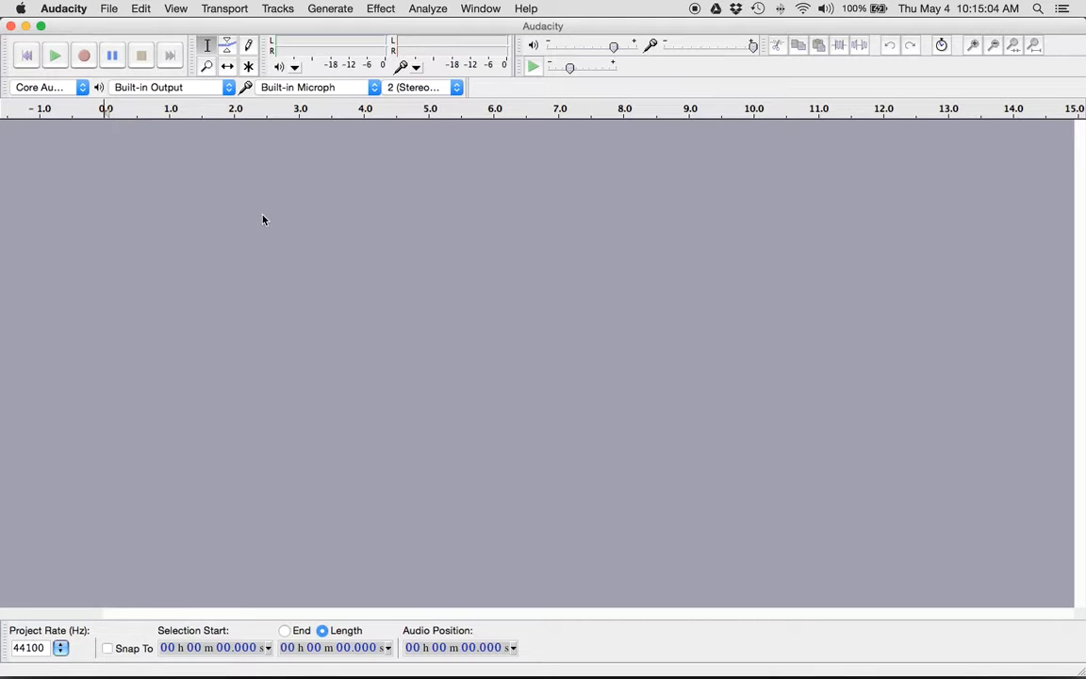
mouse_move(187, 170)
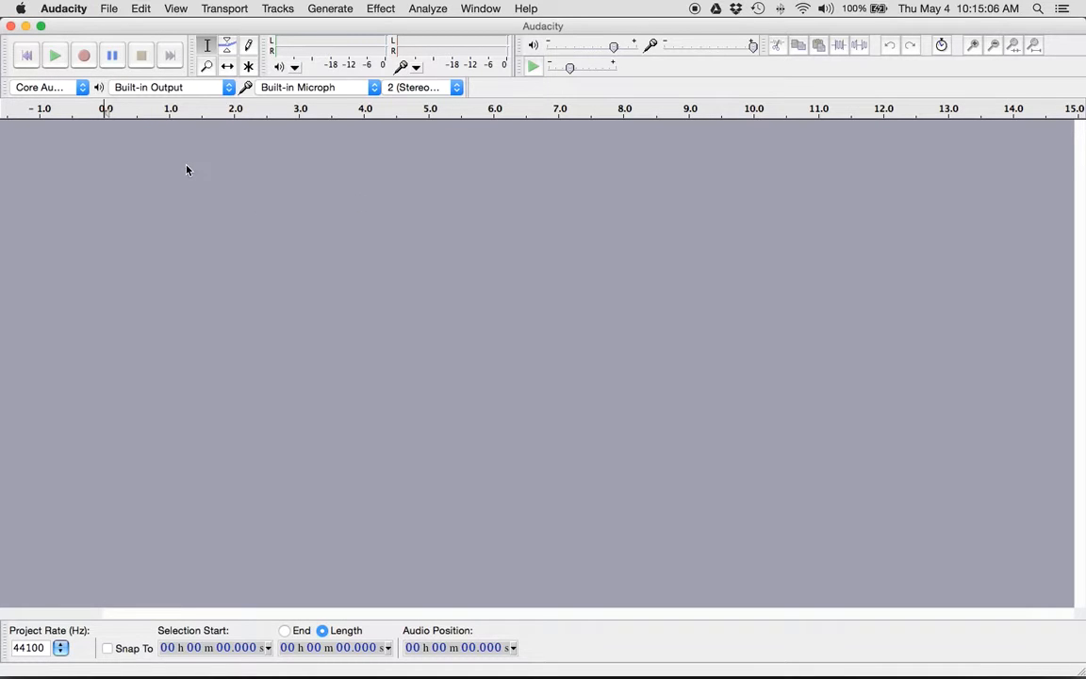
mouse_move(596, 362)
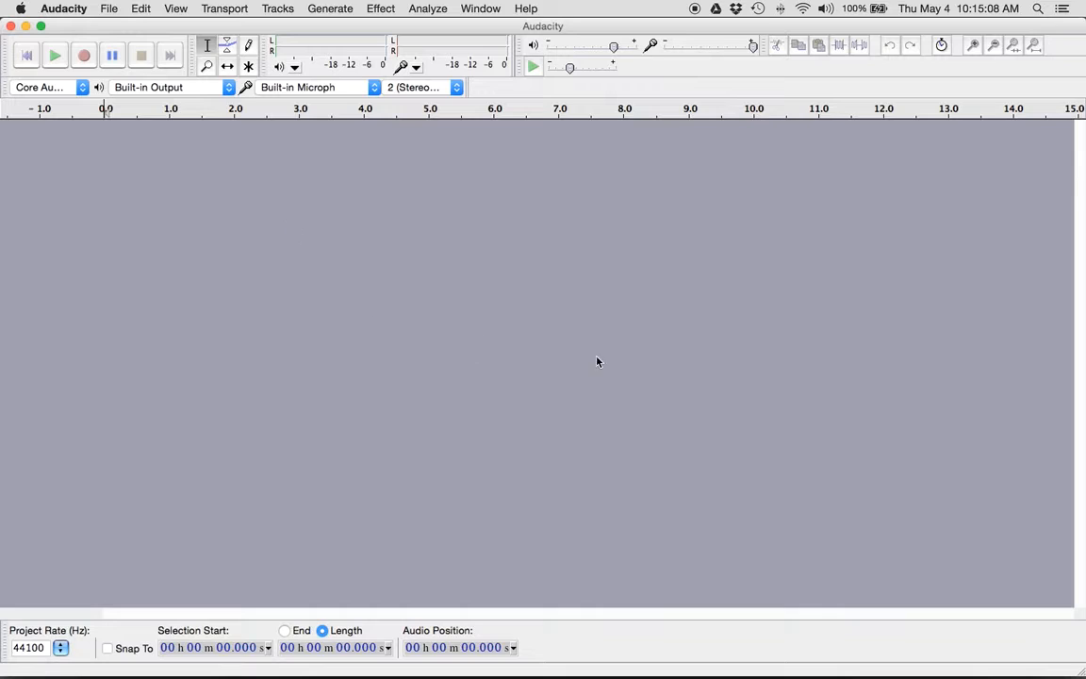
mouse_move(571, 306)
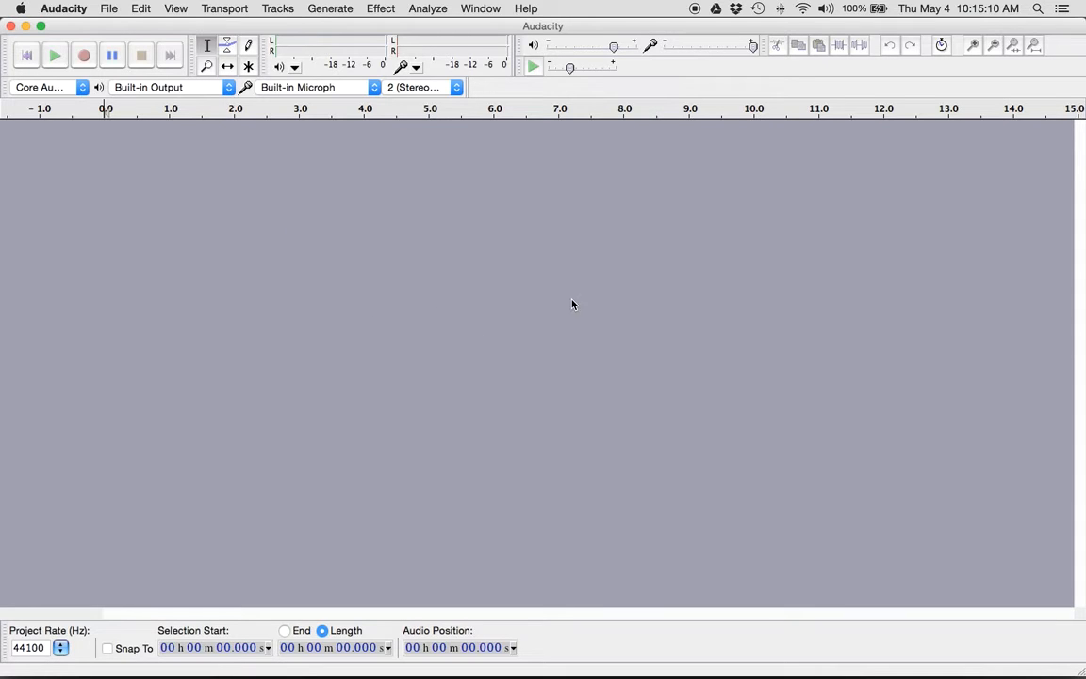
mouse_move(241, 181)
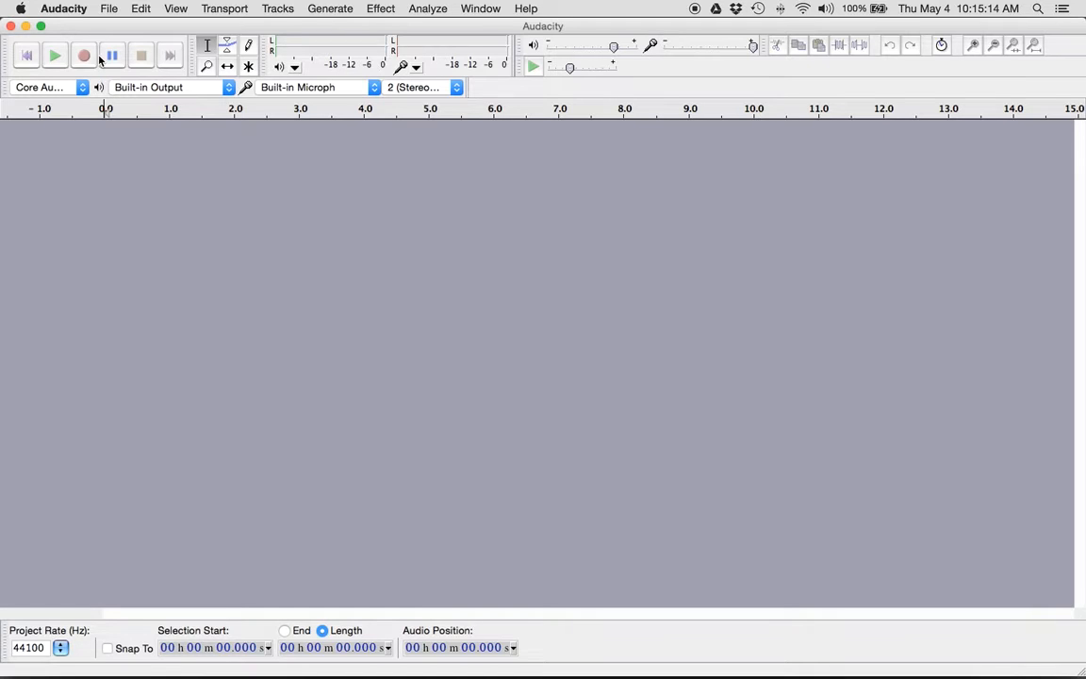
mouse_move(83, 55)
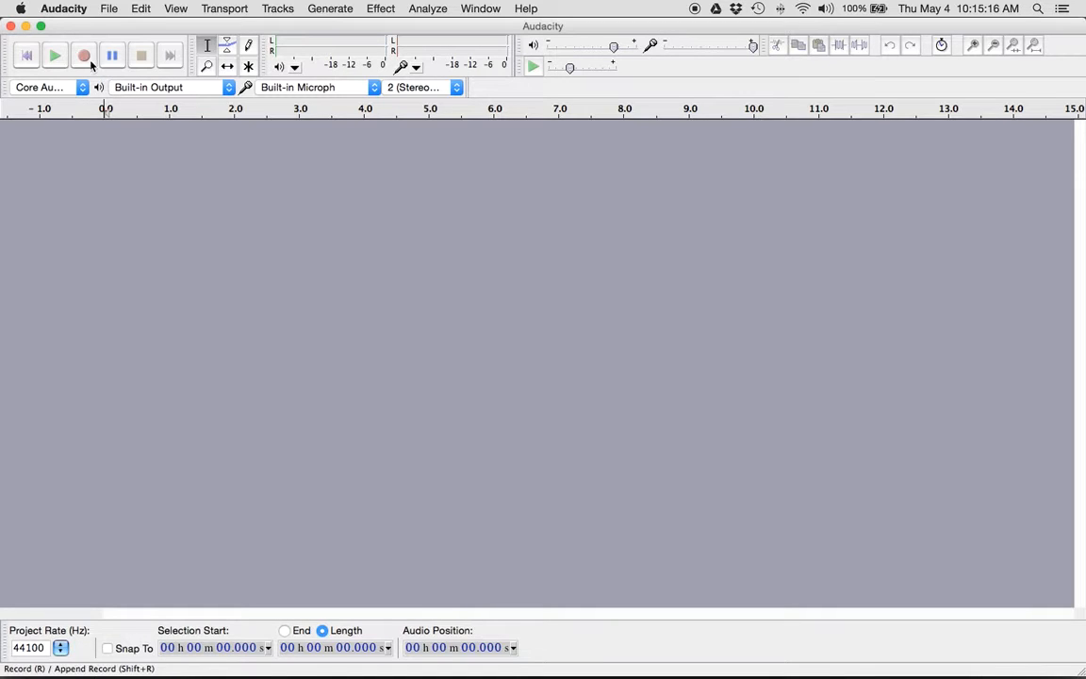
Record a short stereo voice clip from the microphone and stop the recording
click(83, 54)
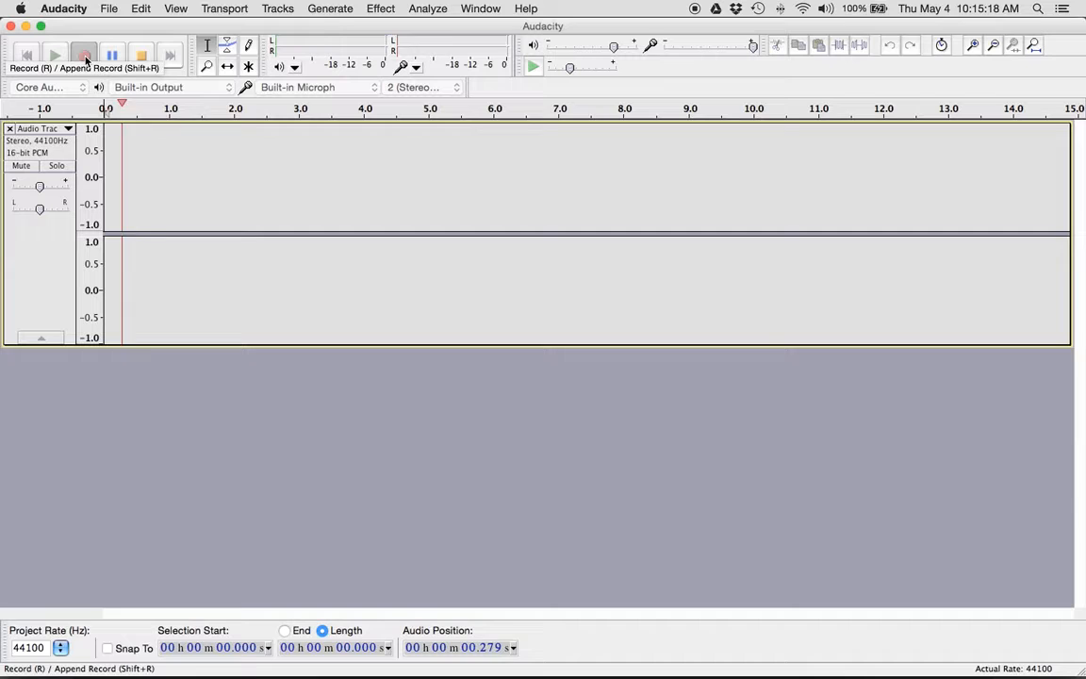
click(83, 55)
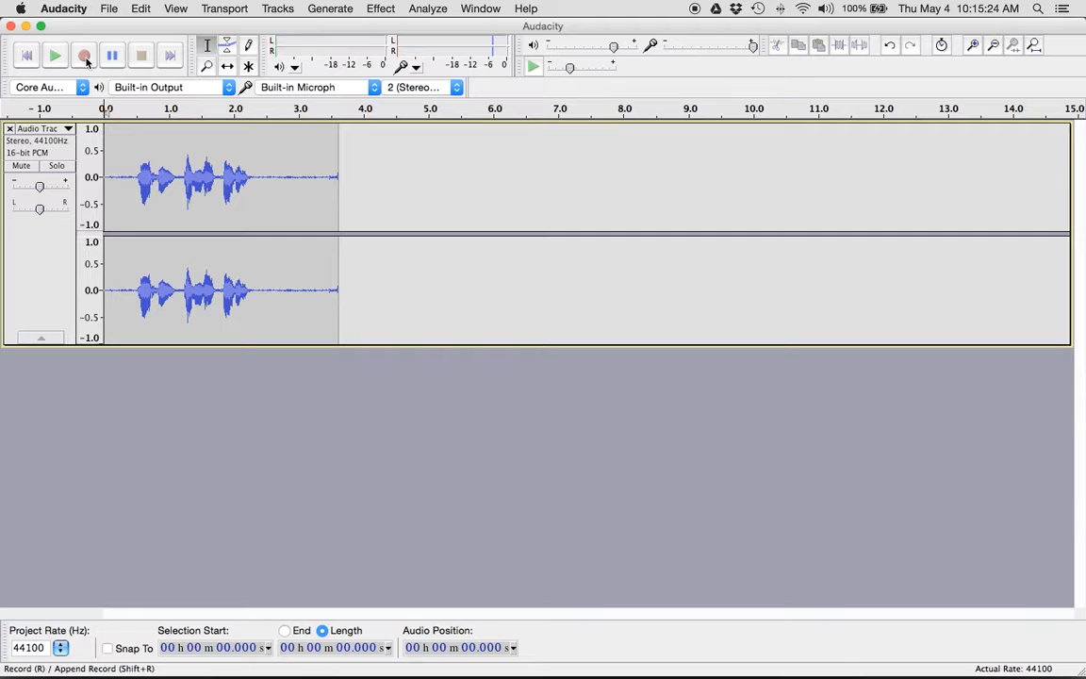
click(140, 55)
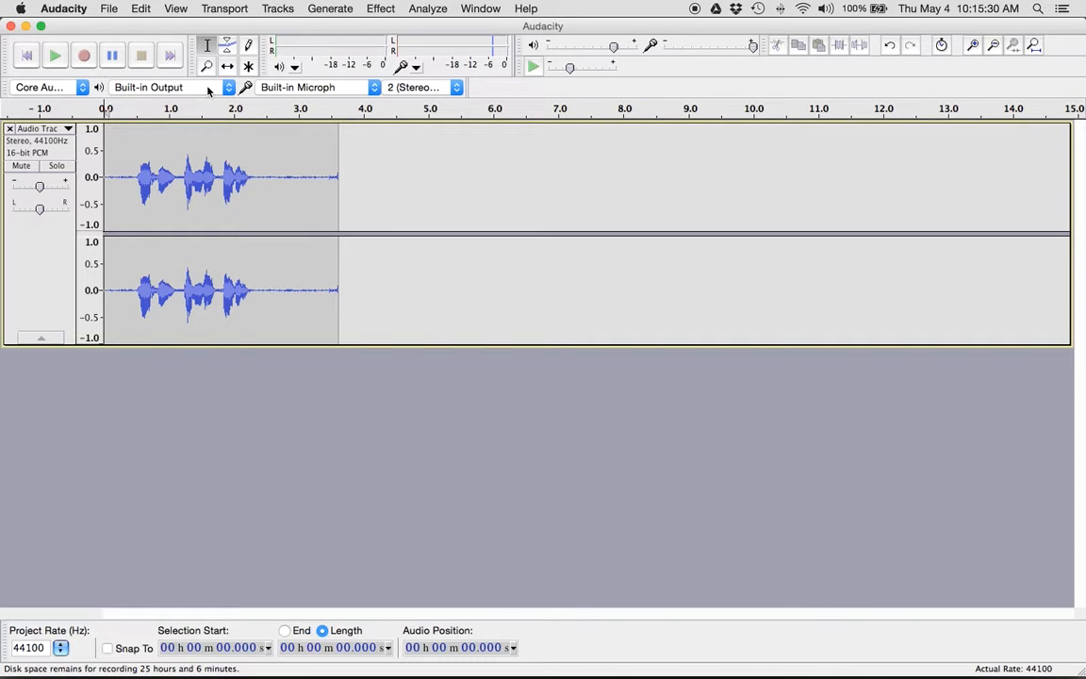
mouse_move(277, 161)
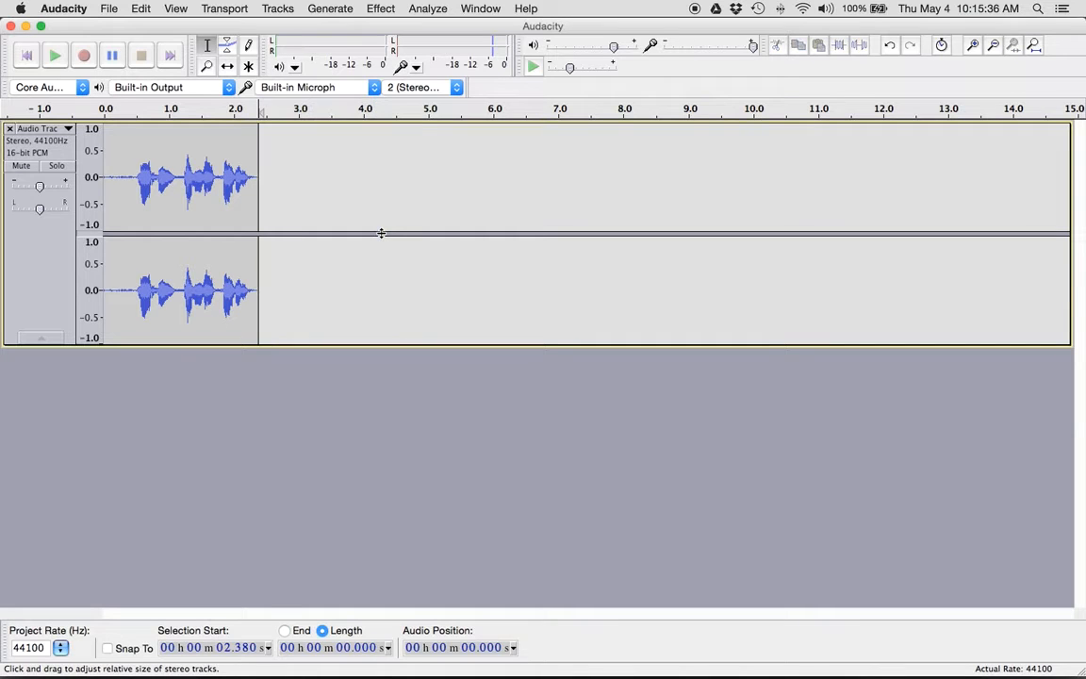
Select the trimmed clip and look through the File menu's export commands
click(130, 179)
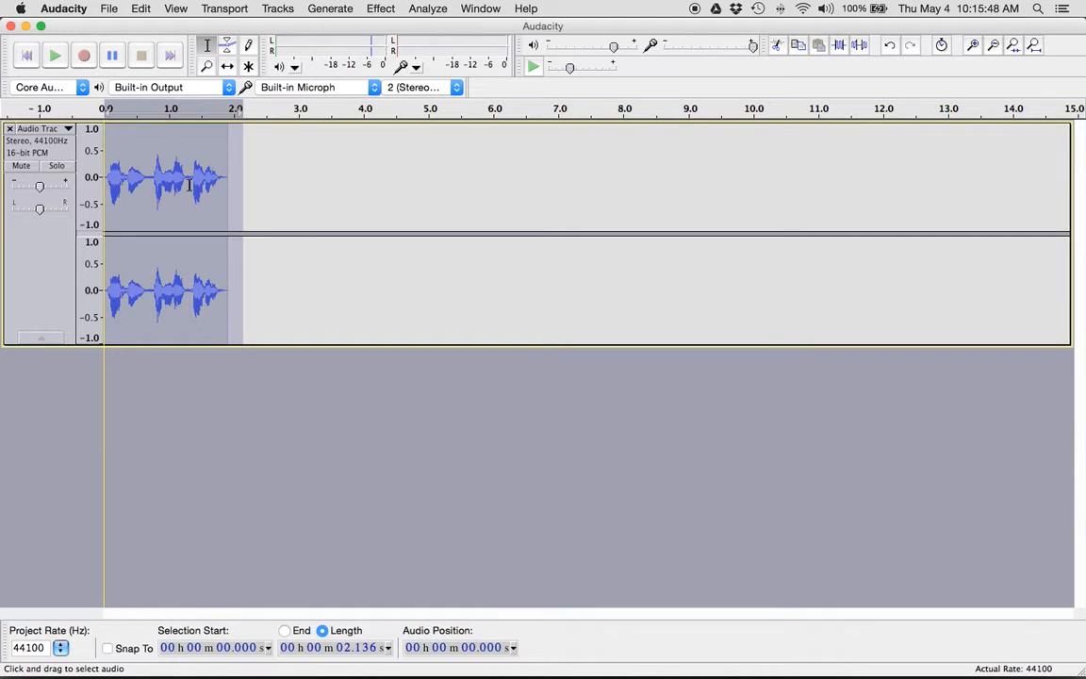
click(110, 8)
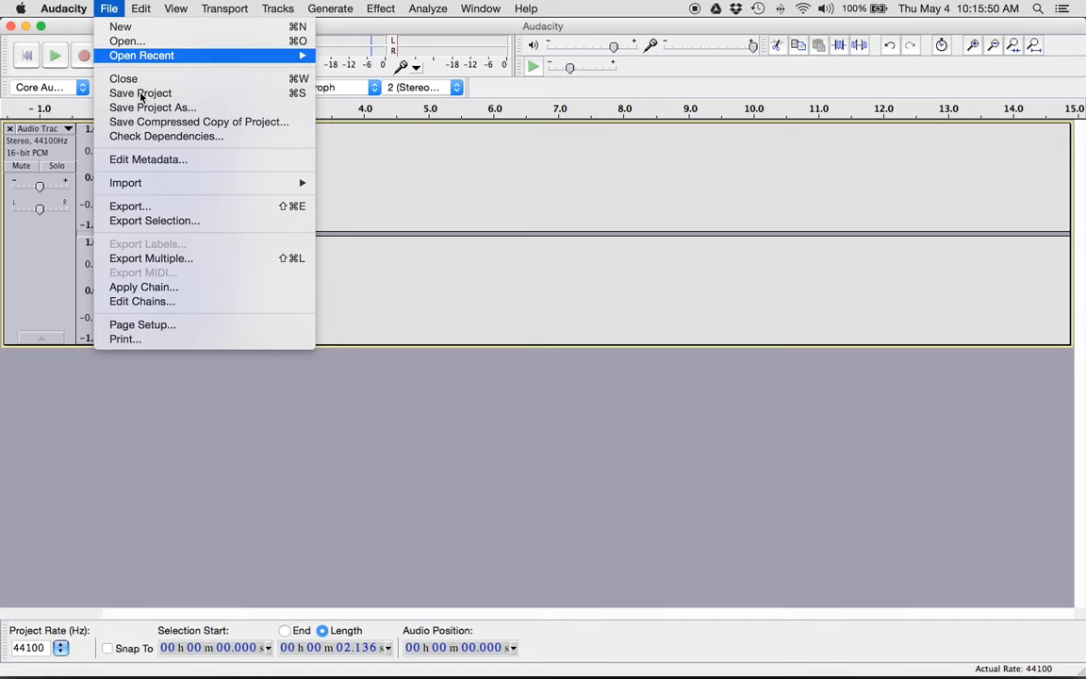
mouse_move(188, 219)
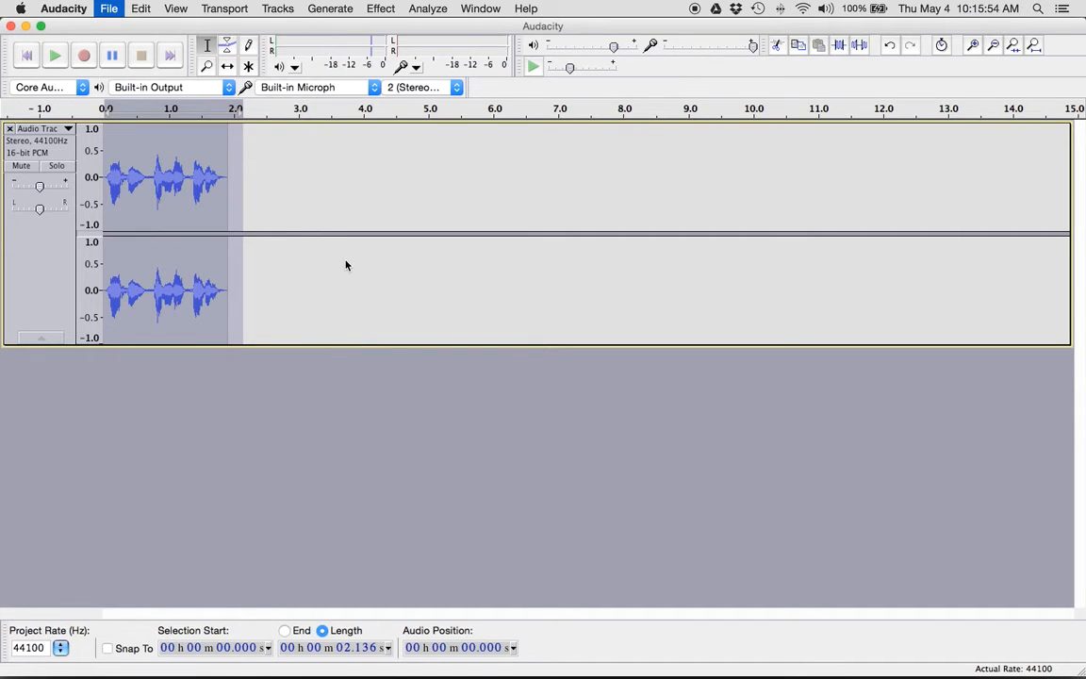
Start an audio export in AIFF signed 16-bit PCM format
click(109, 8)
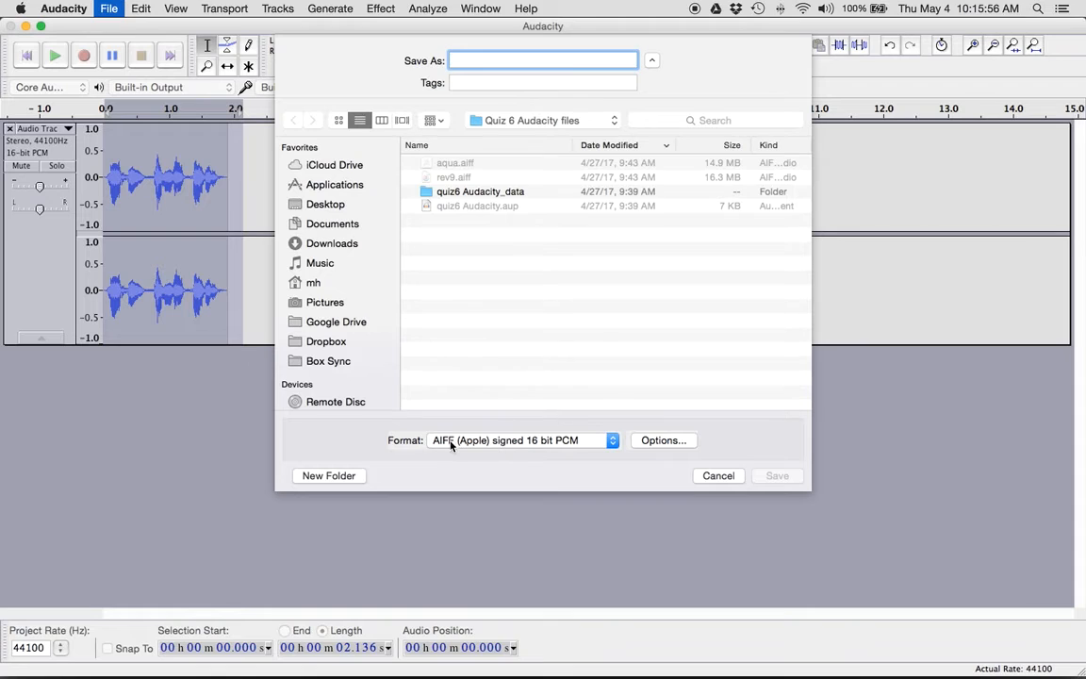
mouse_move(479, 449)
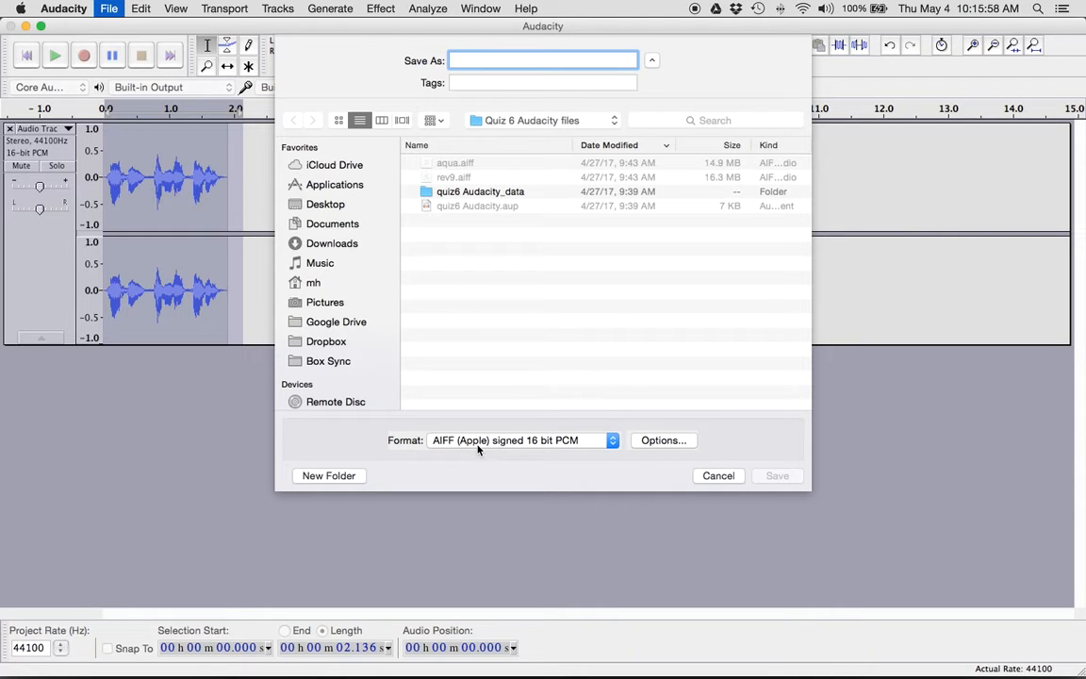
mouse_move(509, 424)
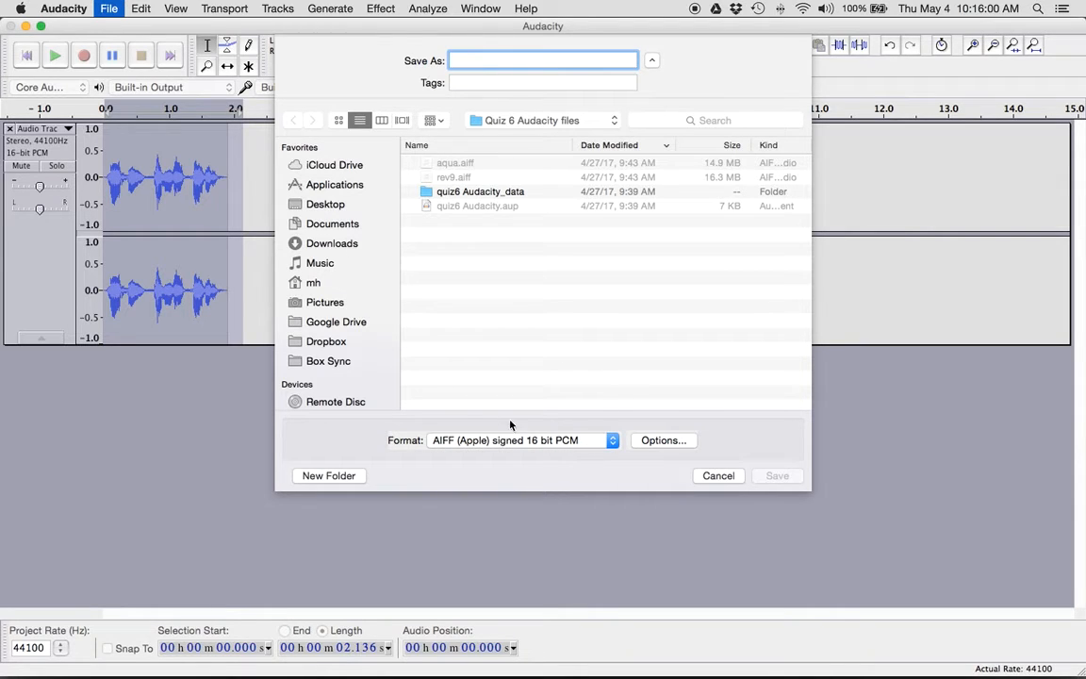
mouse_move(400, 429)
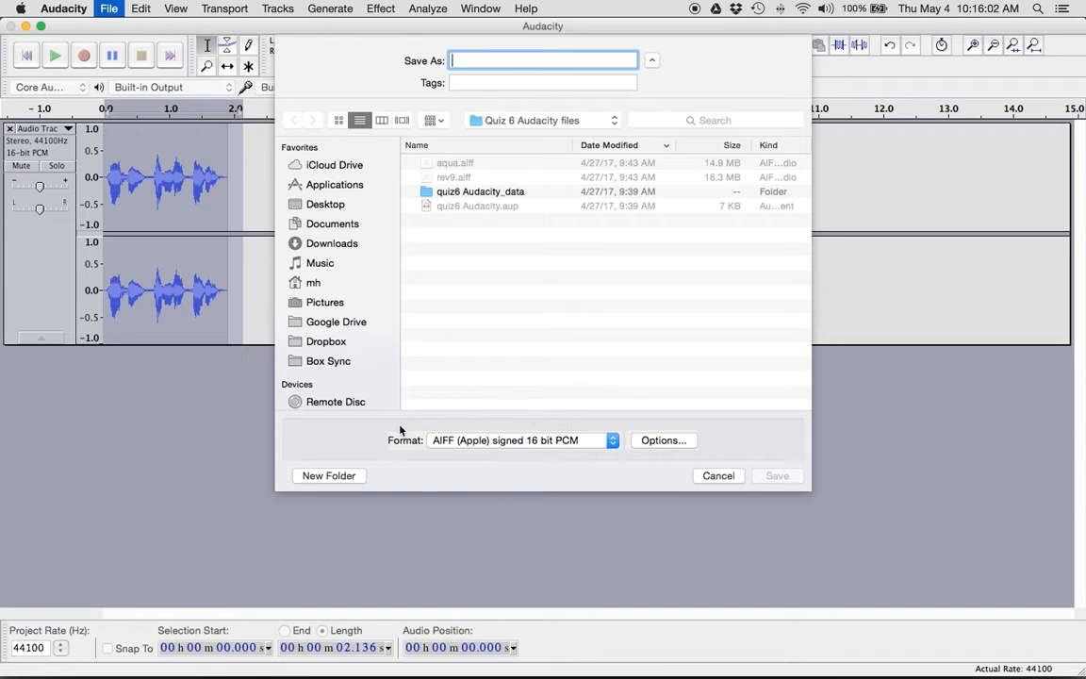
mouse_move(550, 453)
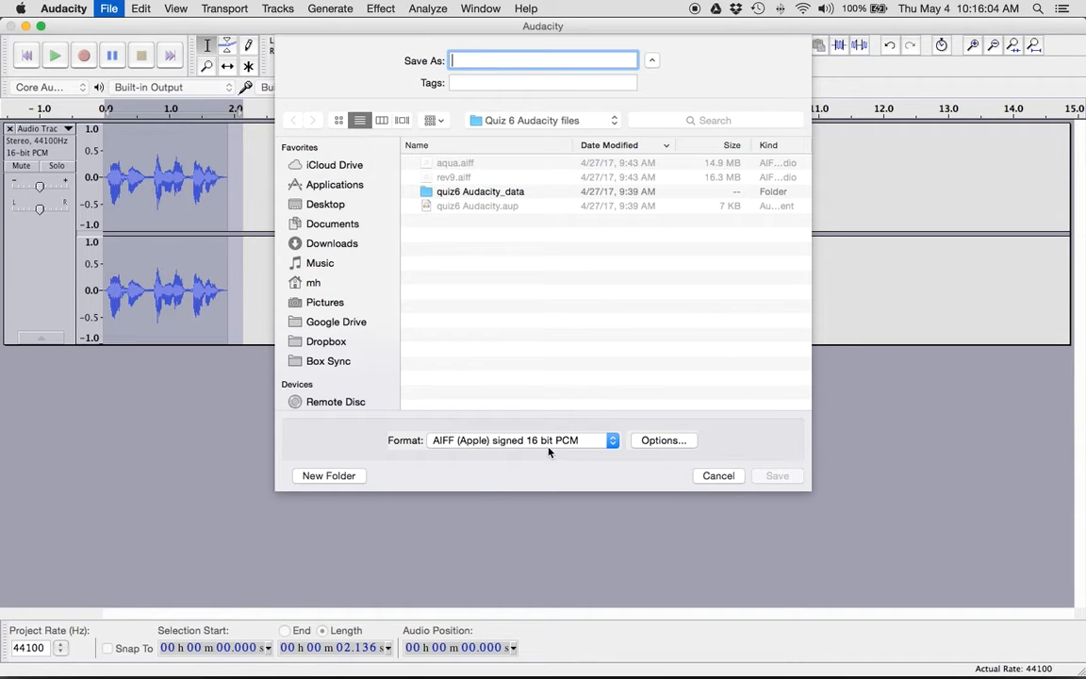
mouse_move(518, 272)
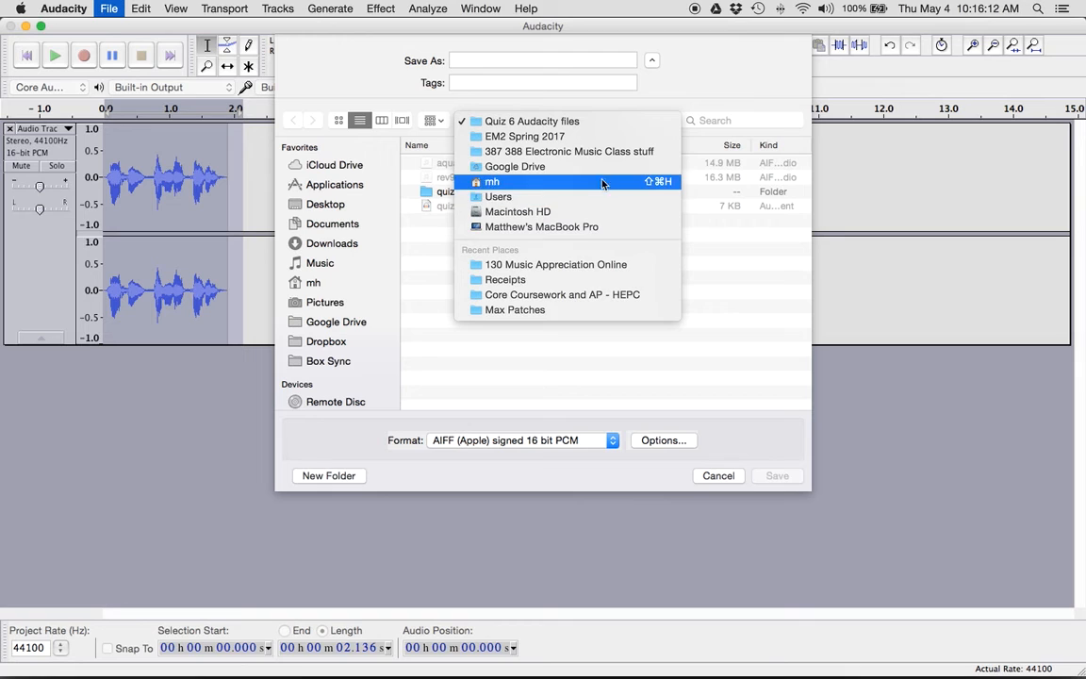
mouse_move(707, 237)
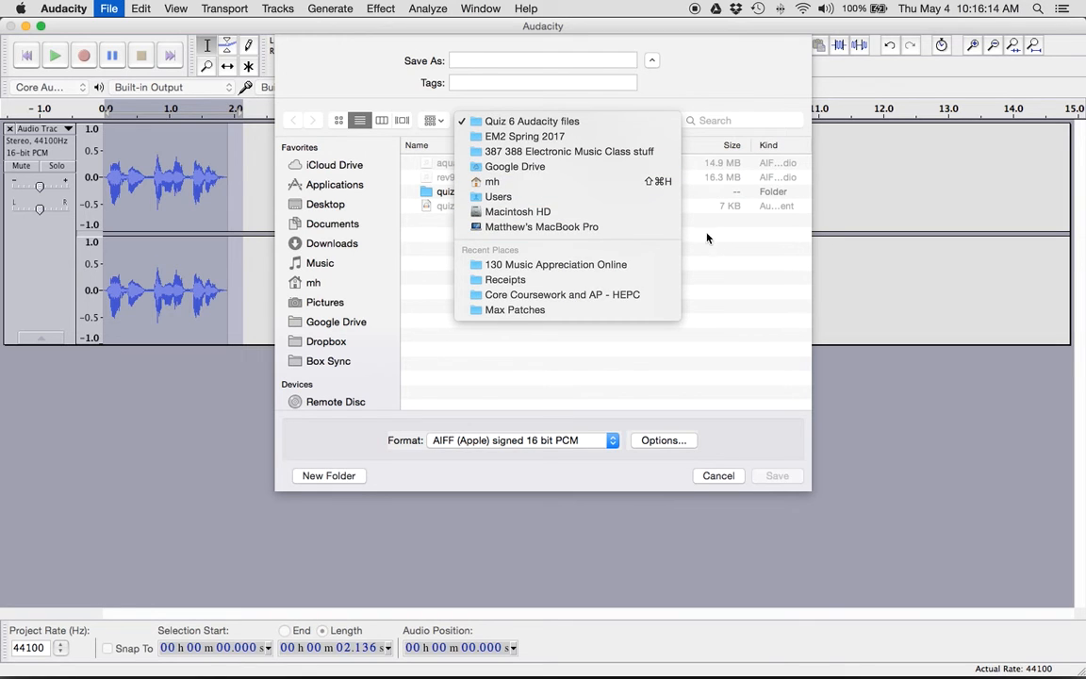
Save the clip to the Desktop as 'nameprject' AIFF, accepting empty metadata
click(531, 121)
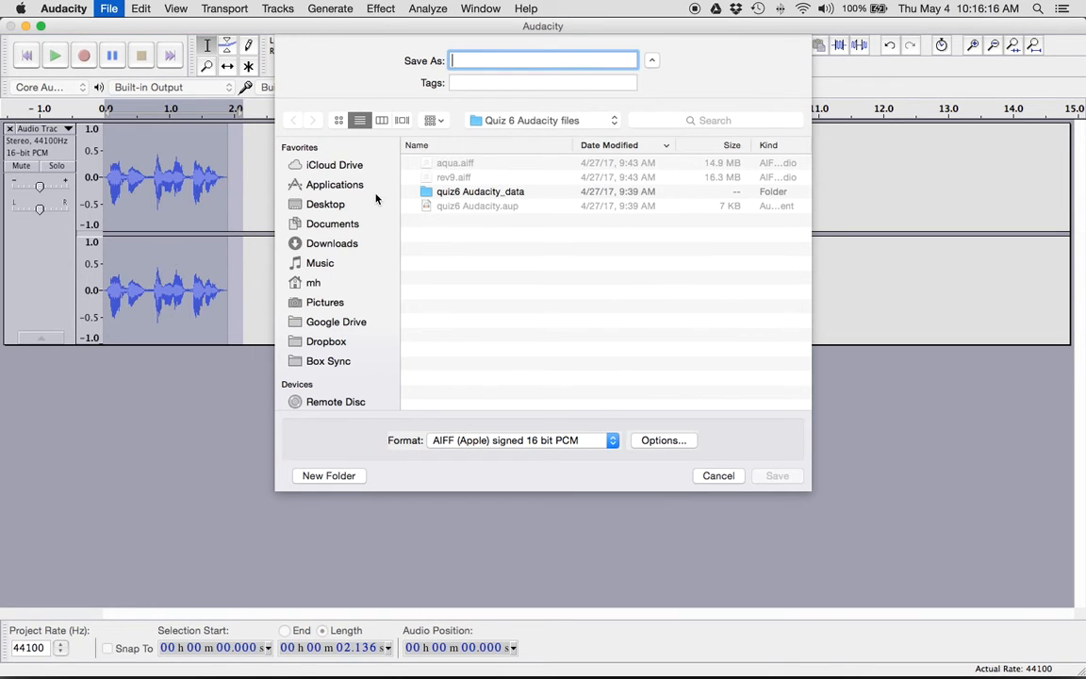
click(324, 204)
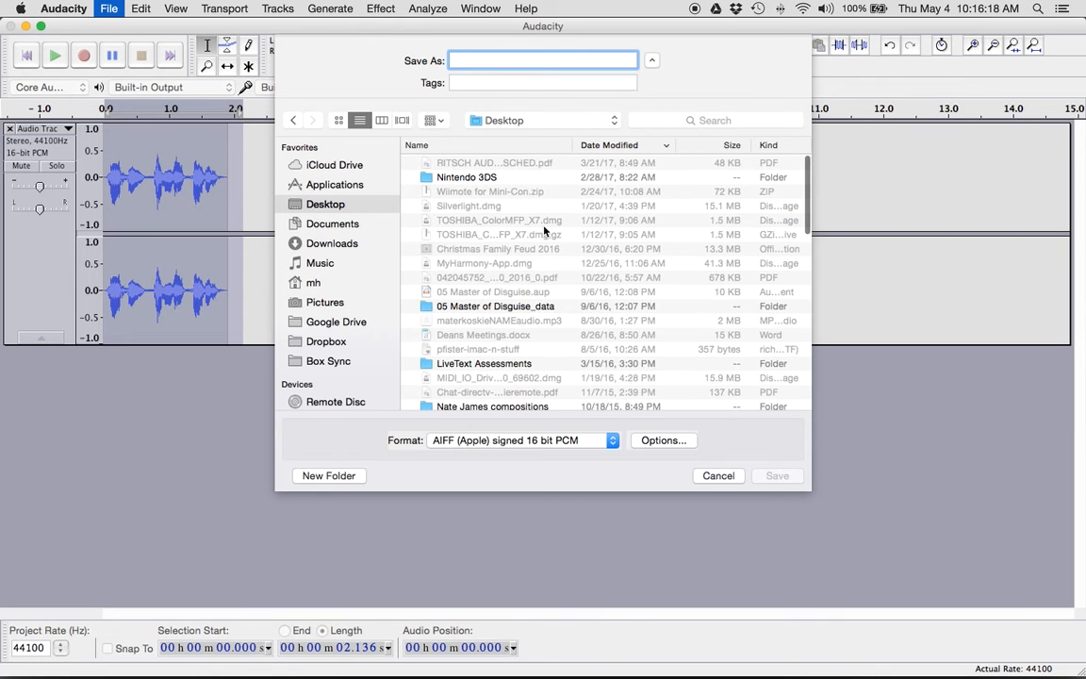
mouse_move(509, 162)
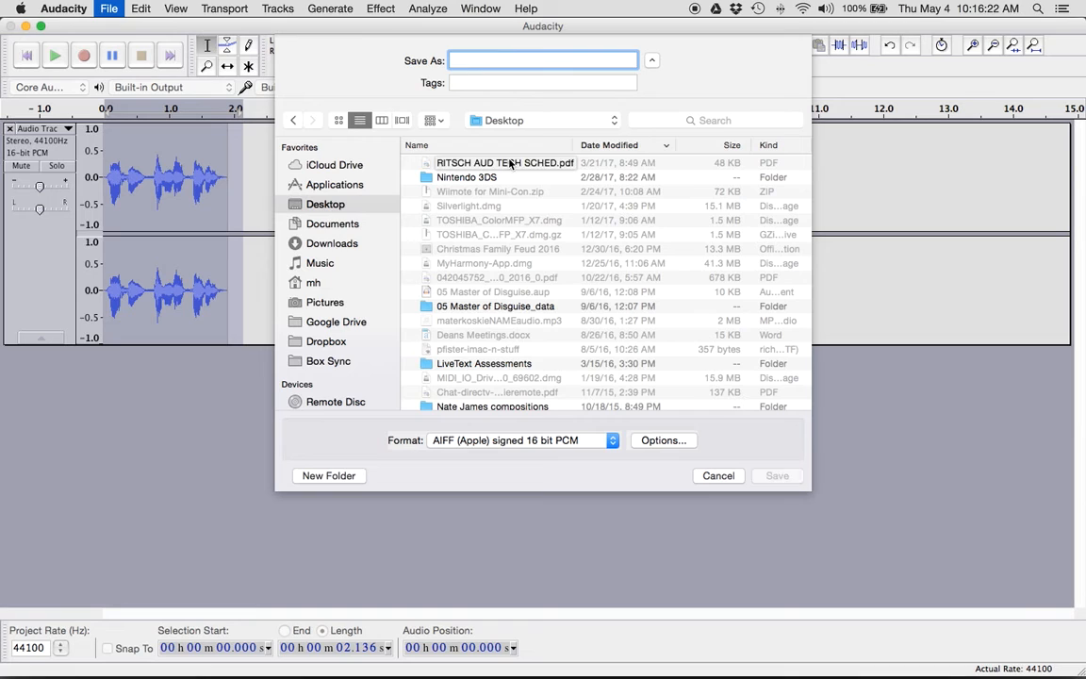
text(nameprject)
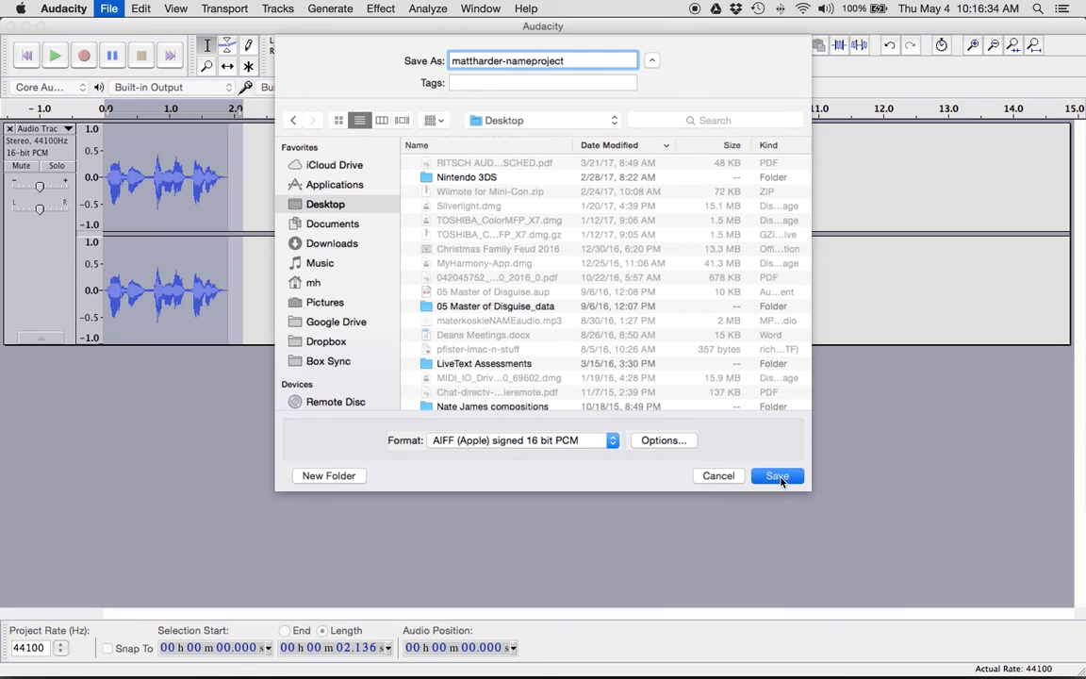
click(777, 475)
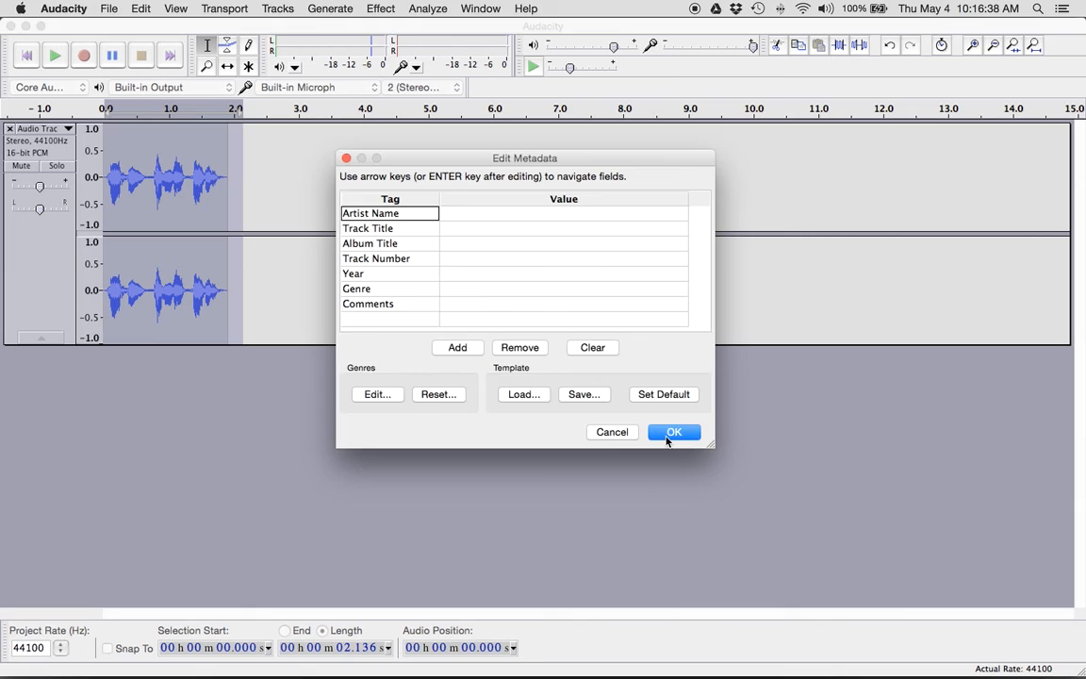
click(675, 432)
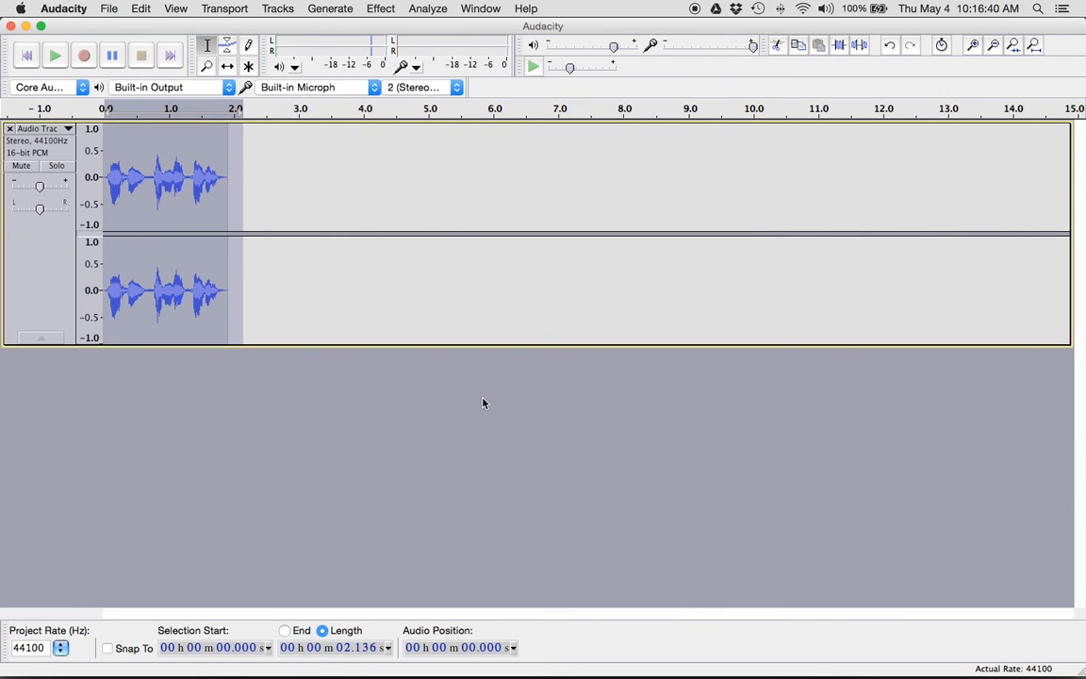